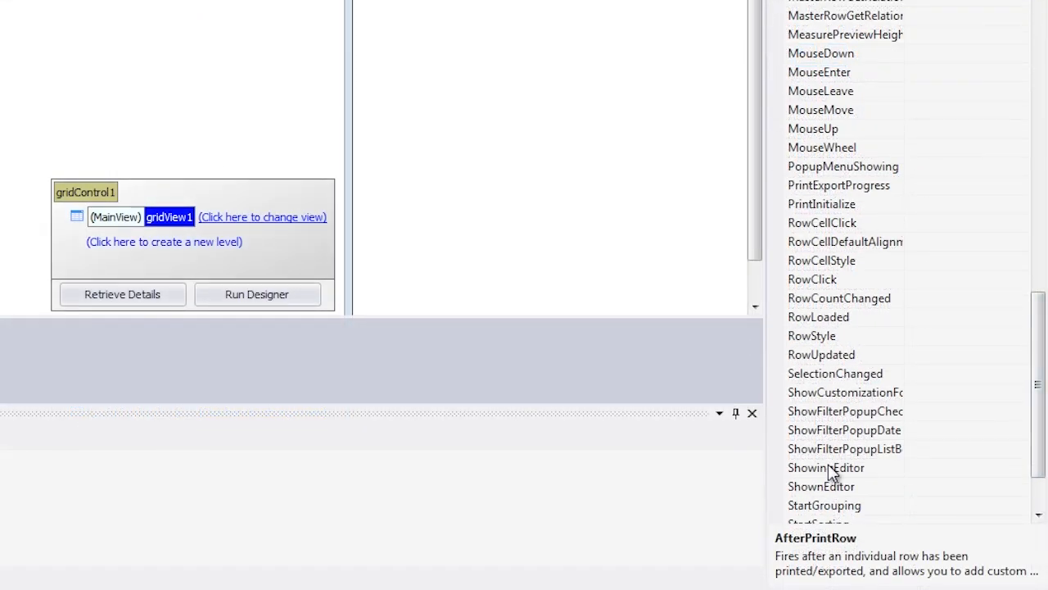
Generate an empty gridView1_ShowingEditor handler from the Properties events list
double_click(826, 467)
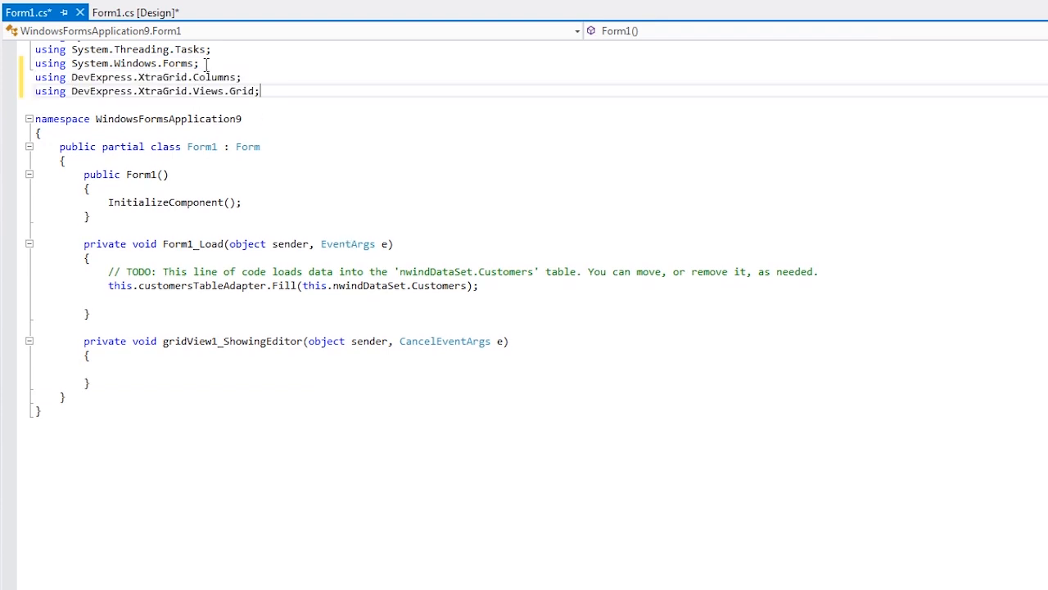
Add code reading the Country cell and setting e.Cancel unless USA or Canada
click(99, 367)
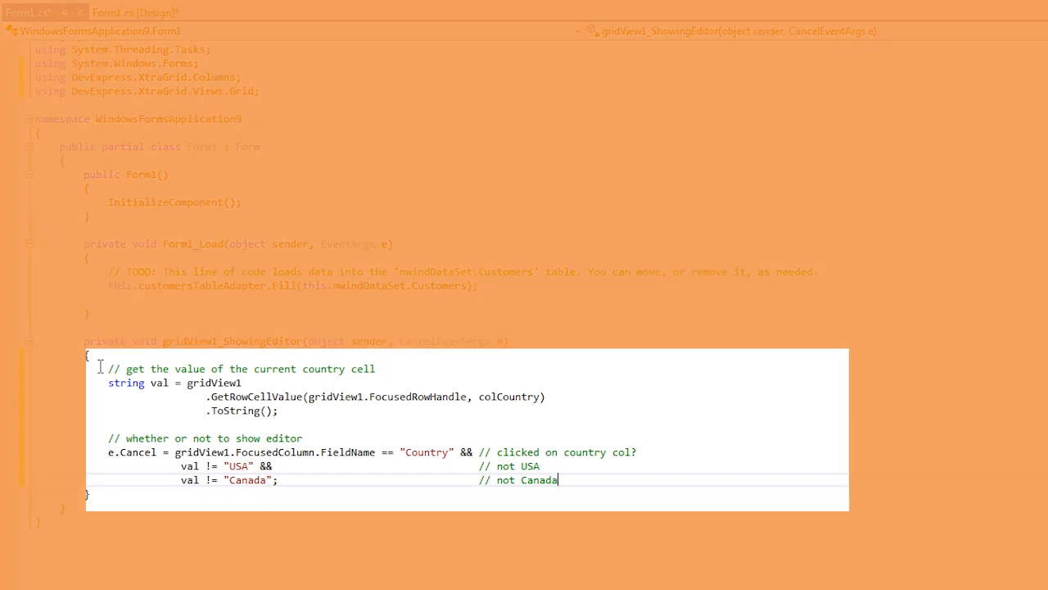
mouse_move(458, 380)
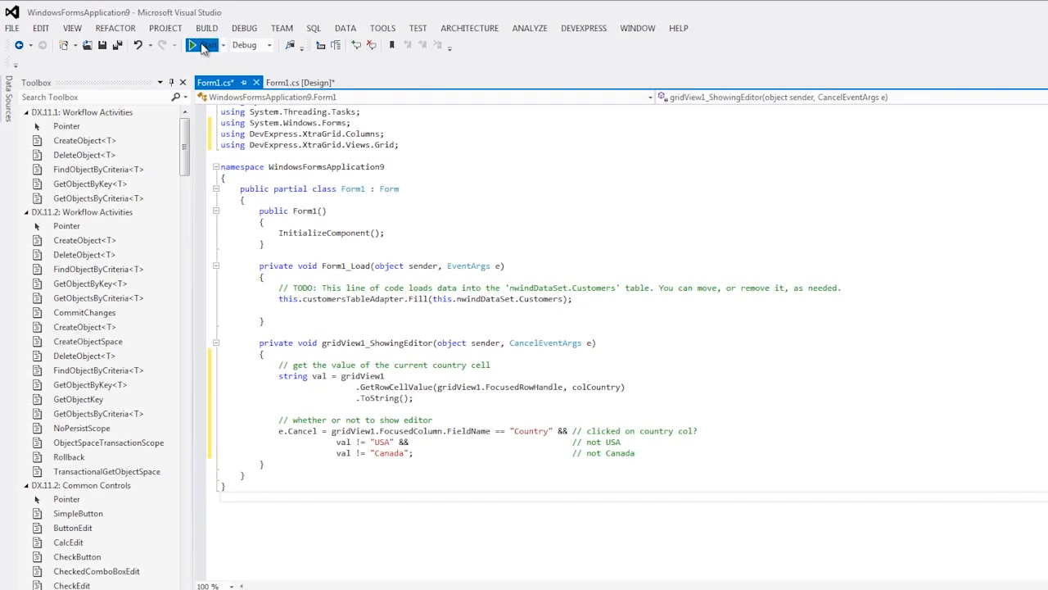
Run Form1 and verify a USA Country cell edits while a Denmark one stays locked
click(200, 46)
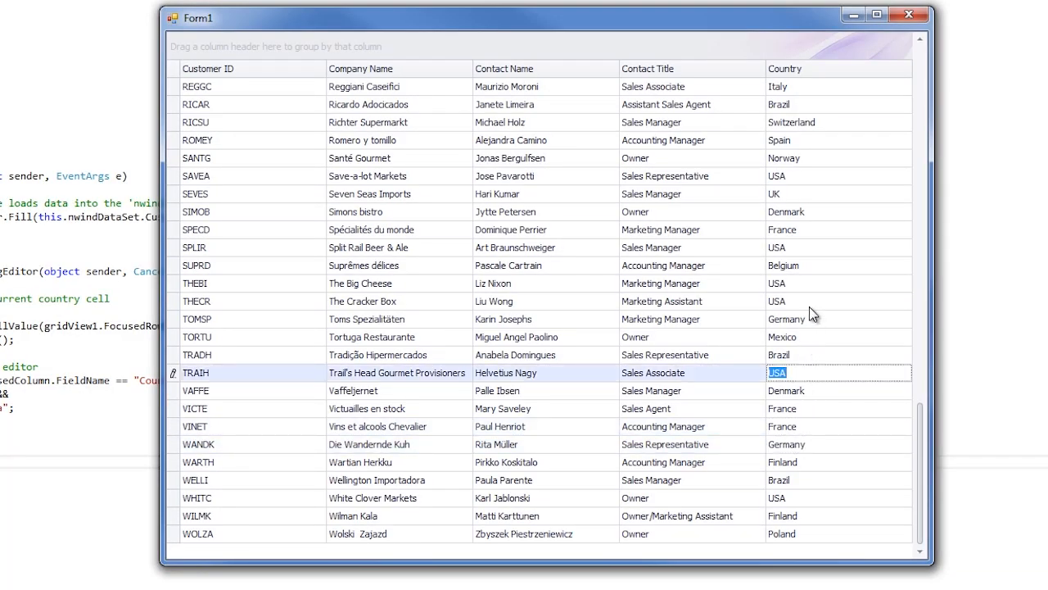
click(836, 302)
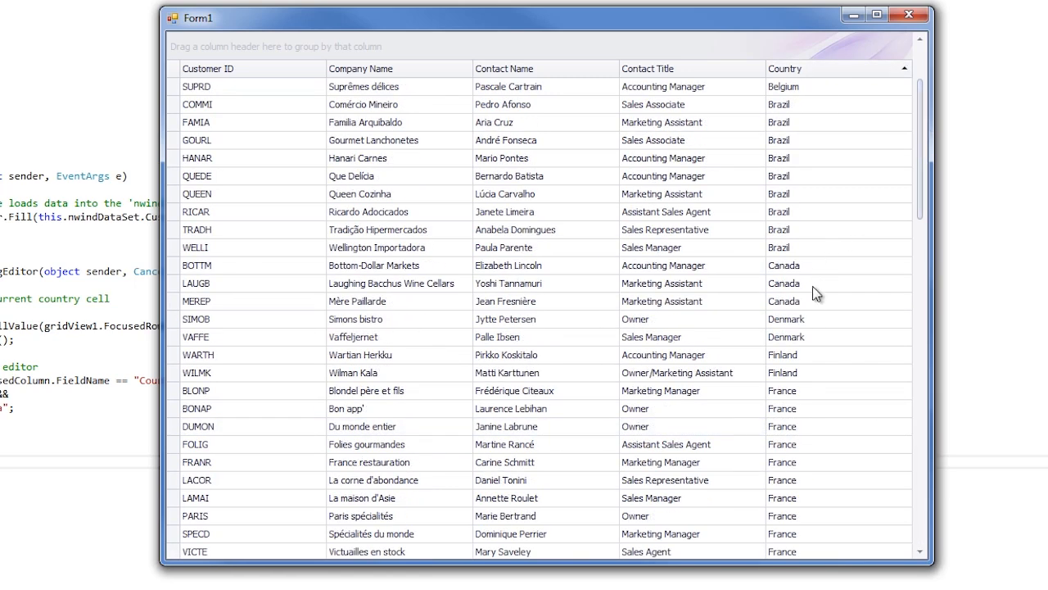
click(835, 337)
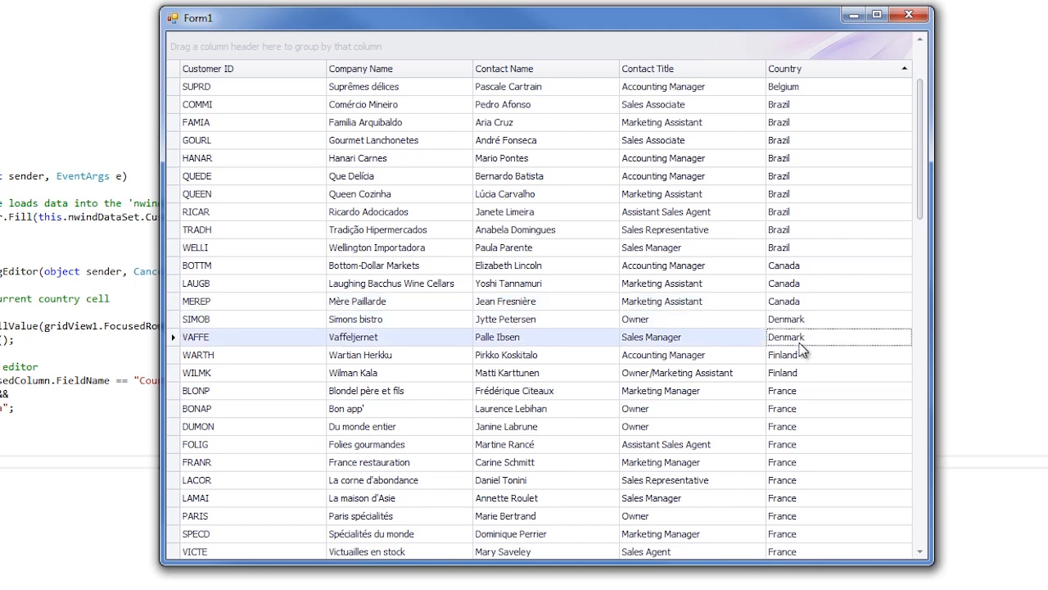